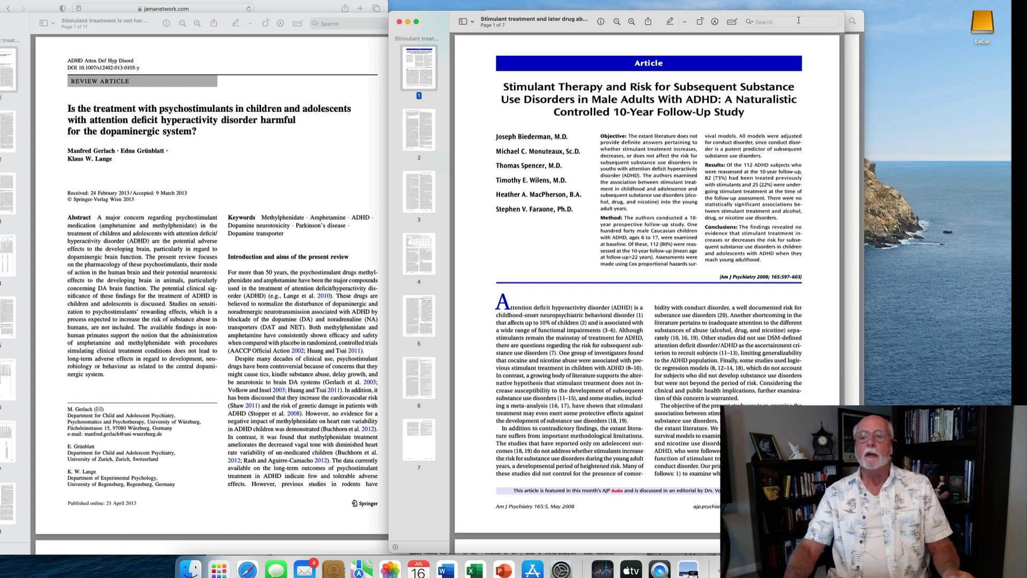
{"action": "mouse_move", "coordinate": [797, 21]}
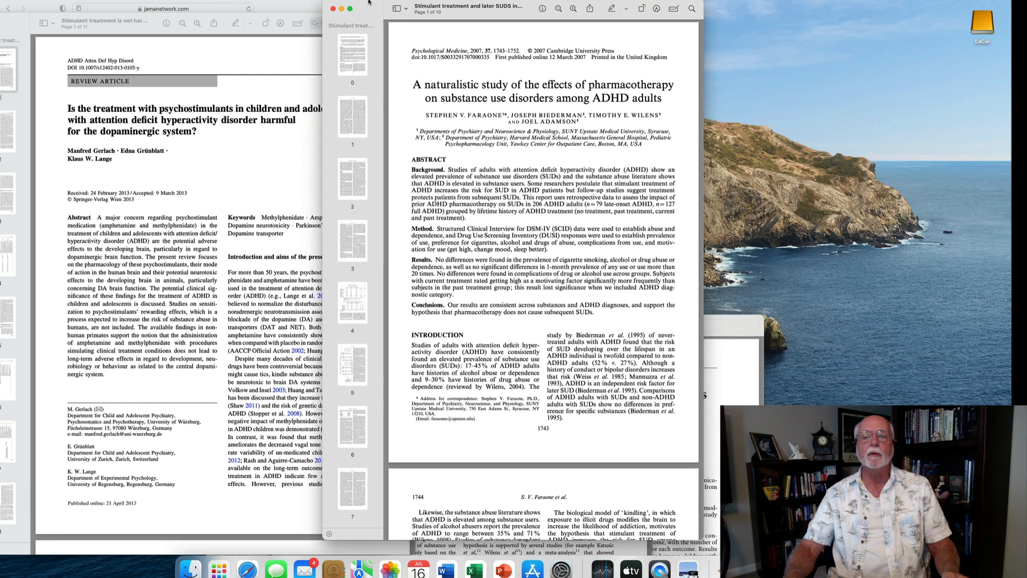
{"action": "scroll", "scroll_direction": "down", "scroll_amount": 3}
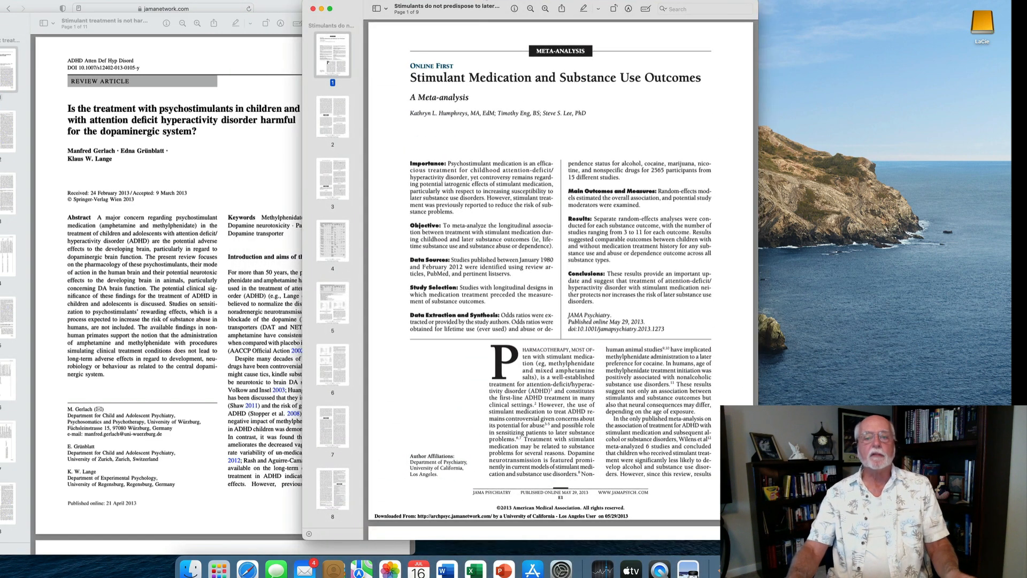
{"action": "mouse_move", "coordinate": [397, 134]}
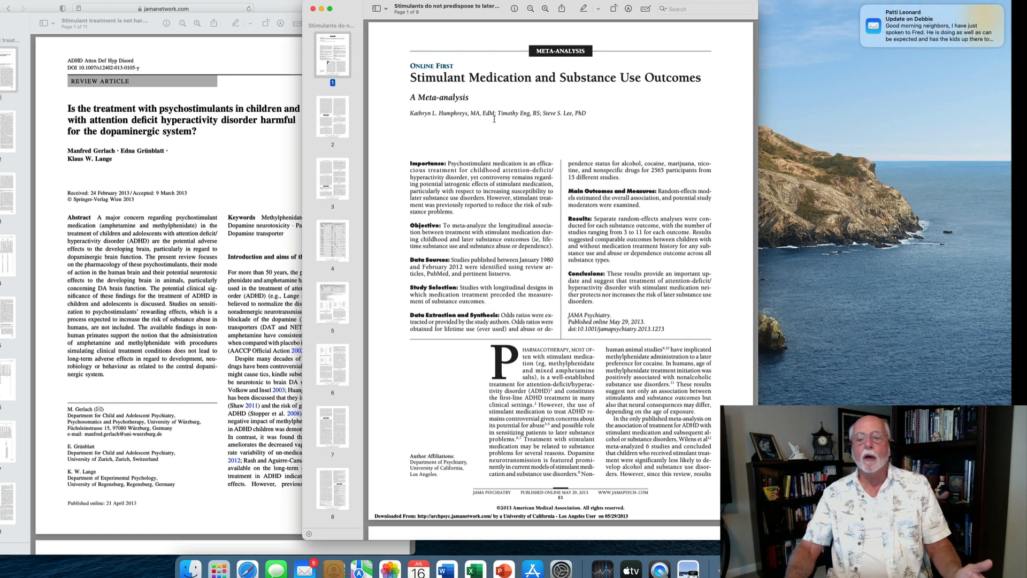
{"action": "mouse_move", "coordinate": [662, 294]}
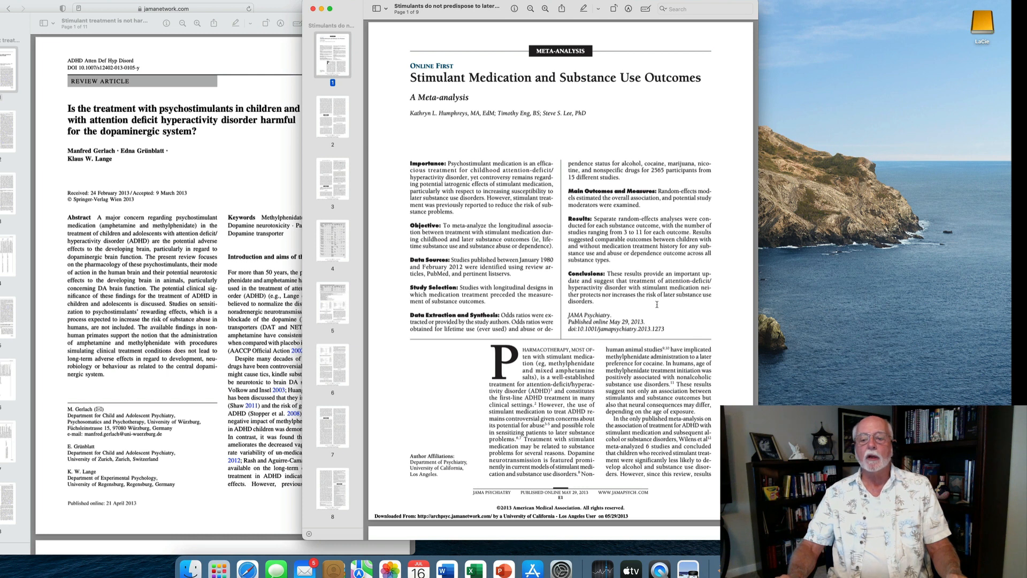
{"action": "mouse_move", "coordinate": [655, 306]}
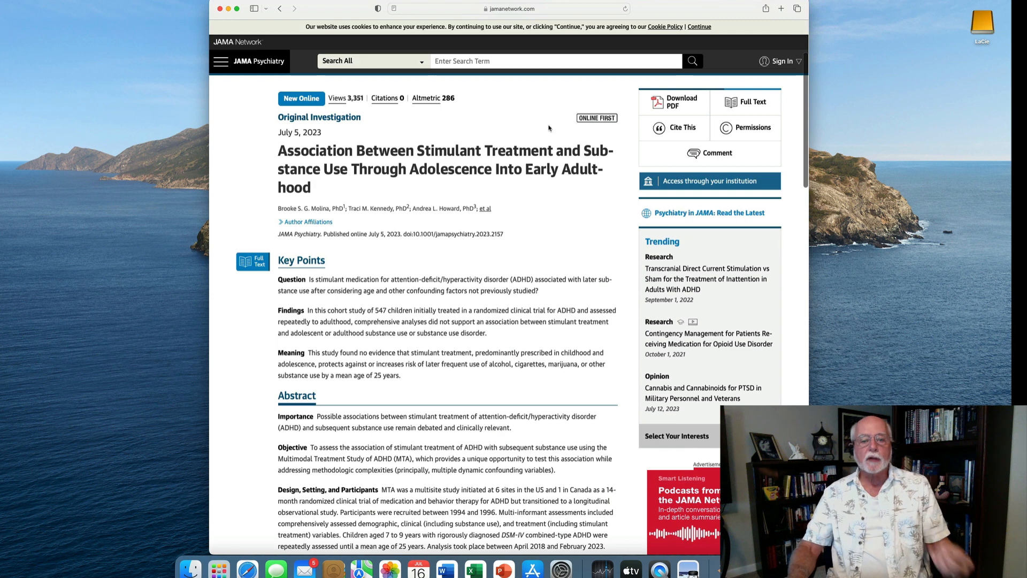
{"action": "mouse_move", "coordinate": [529, 126]}
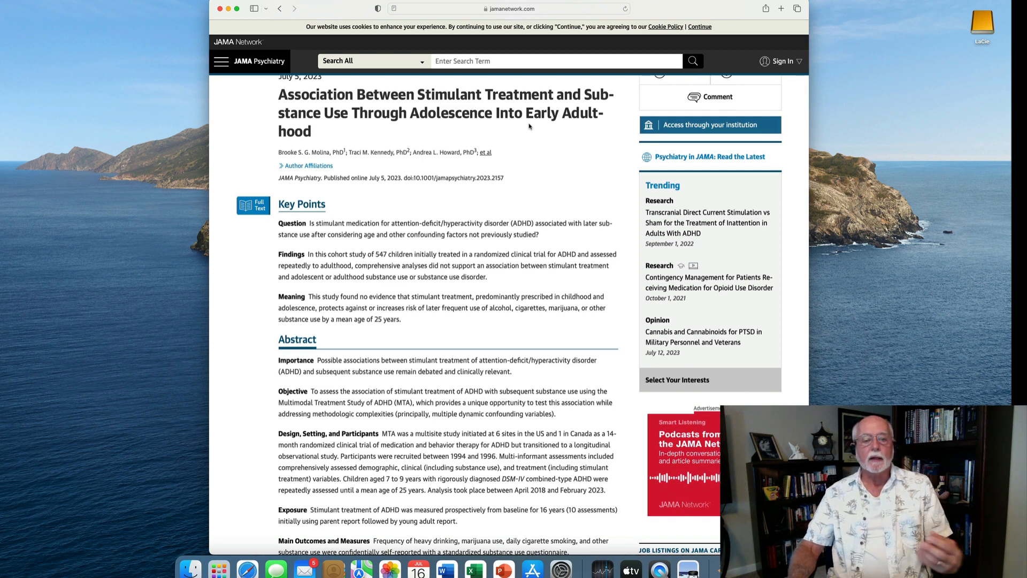
{"action": "mouse_move", "coordinate": [504, 191]}
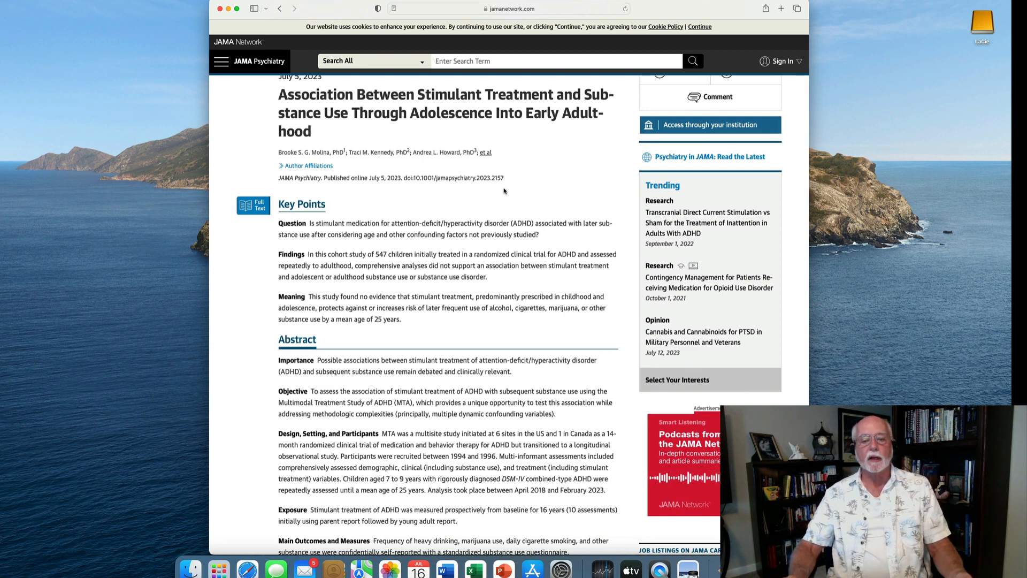
{"action": "mouse_move", "coordinate": [482, 203]}
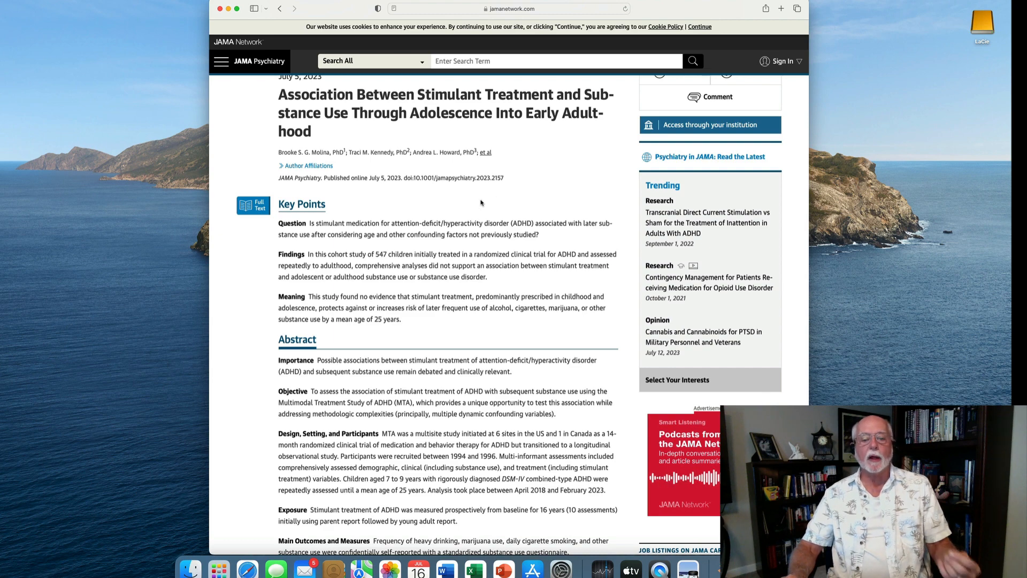
{"action": "scroll", "scroll_direction": "down", "scroll_amount": 3}
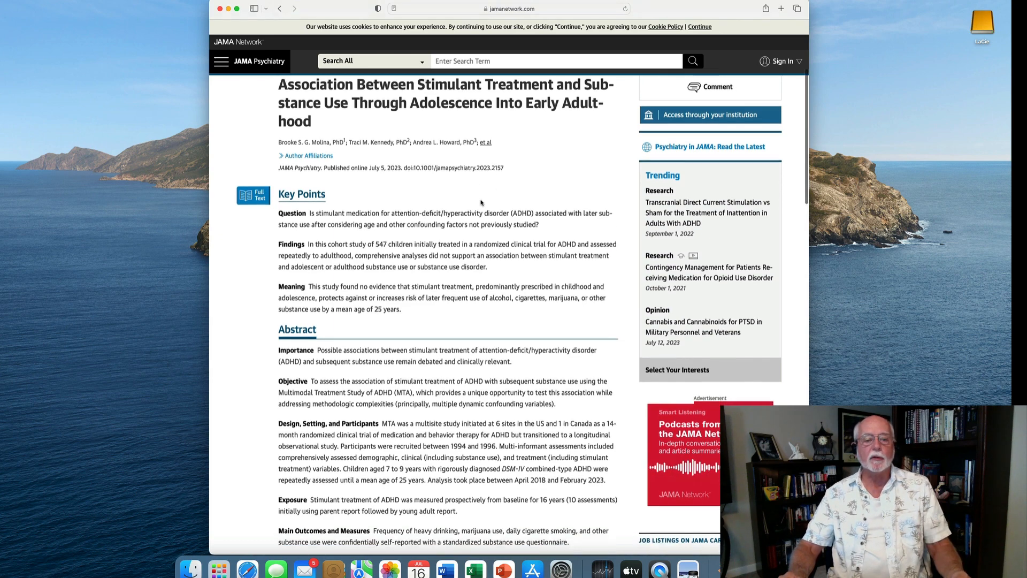
{"action": "scroll", "scroll_direction": "down", "scroll_amount": 3}
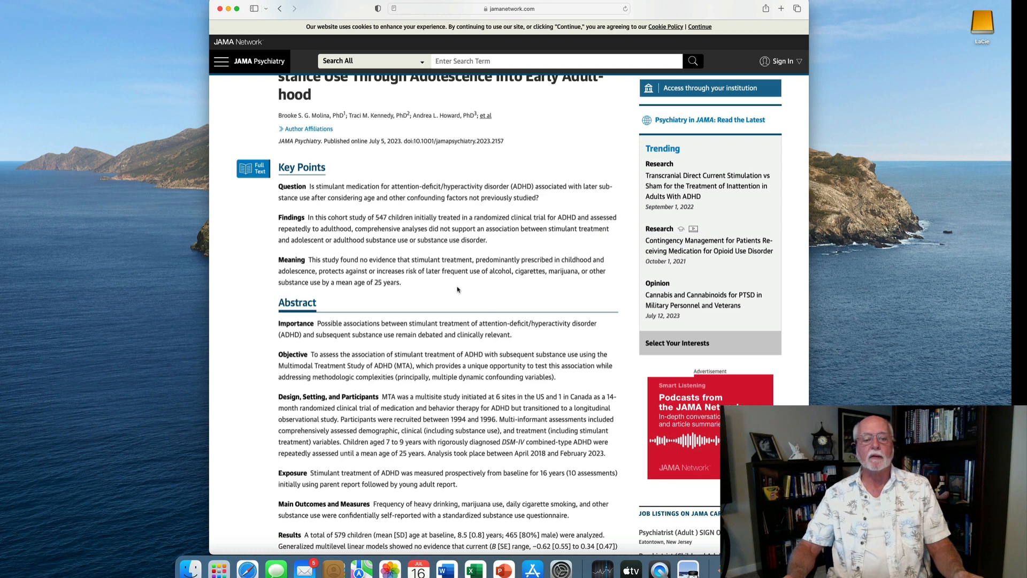
{"action": "mouse_move", "coordinate": [435, 290]}
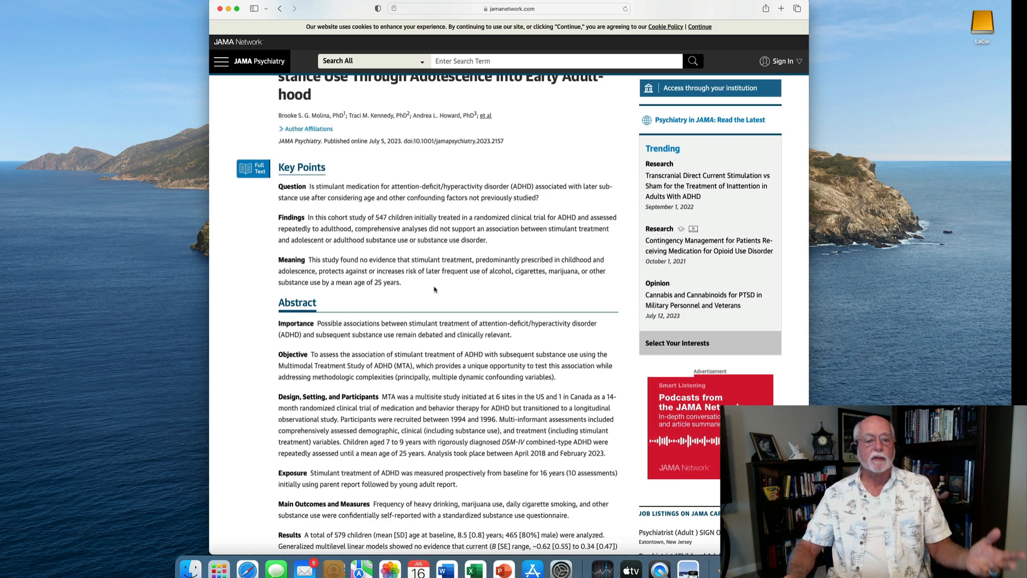